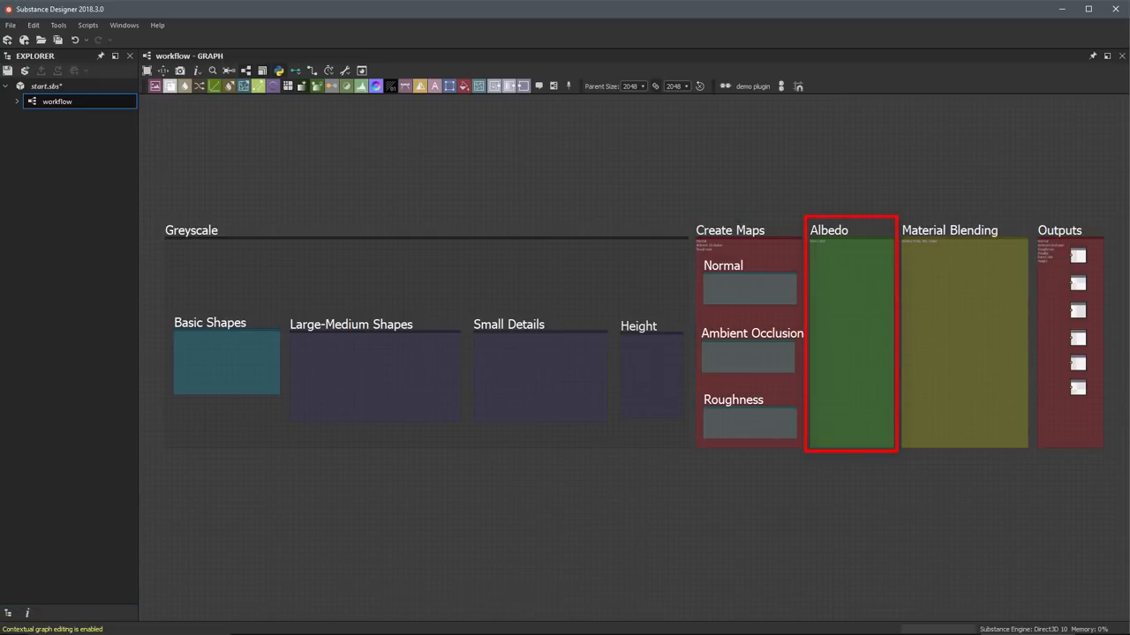
- Rewind the head sculpt history to its earliest blocky stage and step through early stages
click(964, 340)
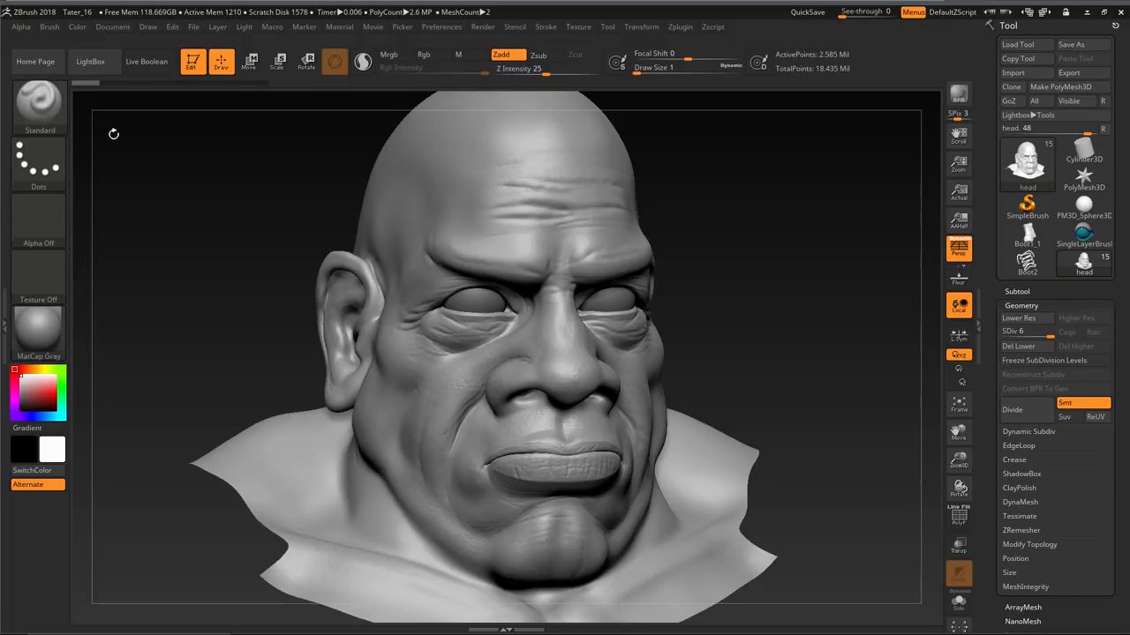
click(1018, 317)
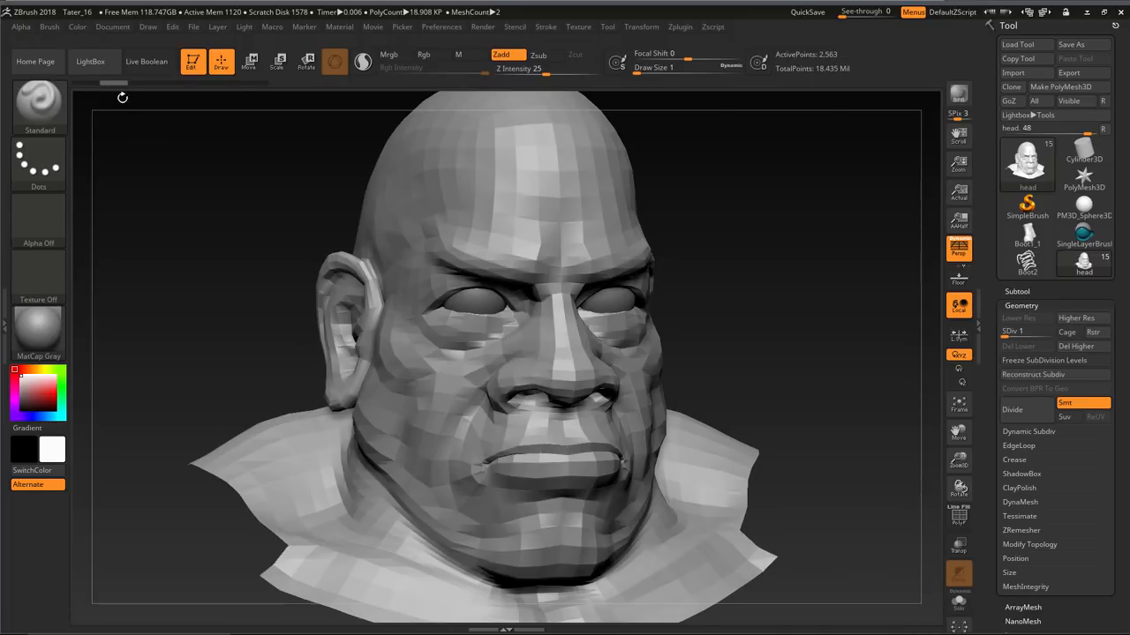
click(1012, 410)
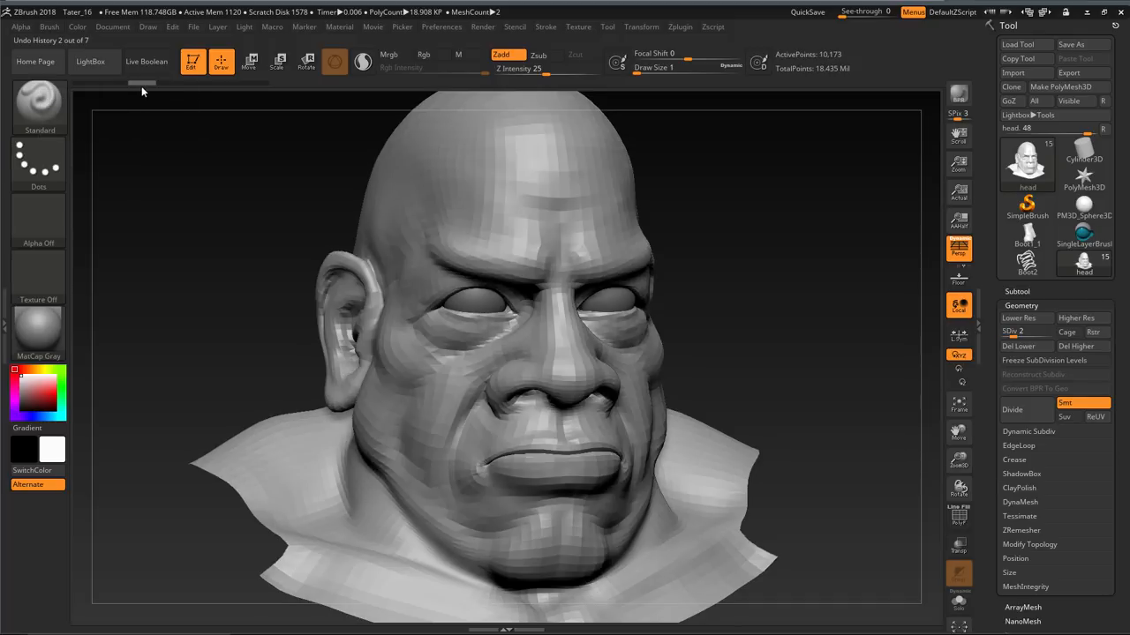
click(1017, 317)
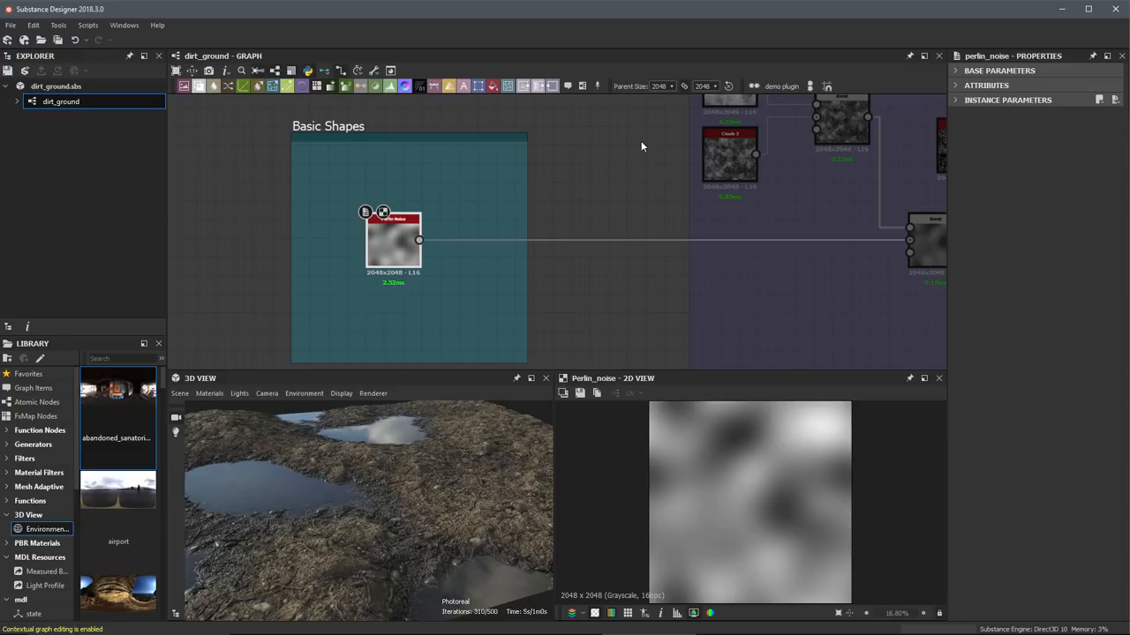
mouse_move(516, 178)
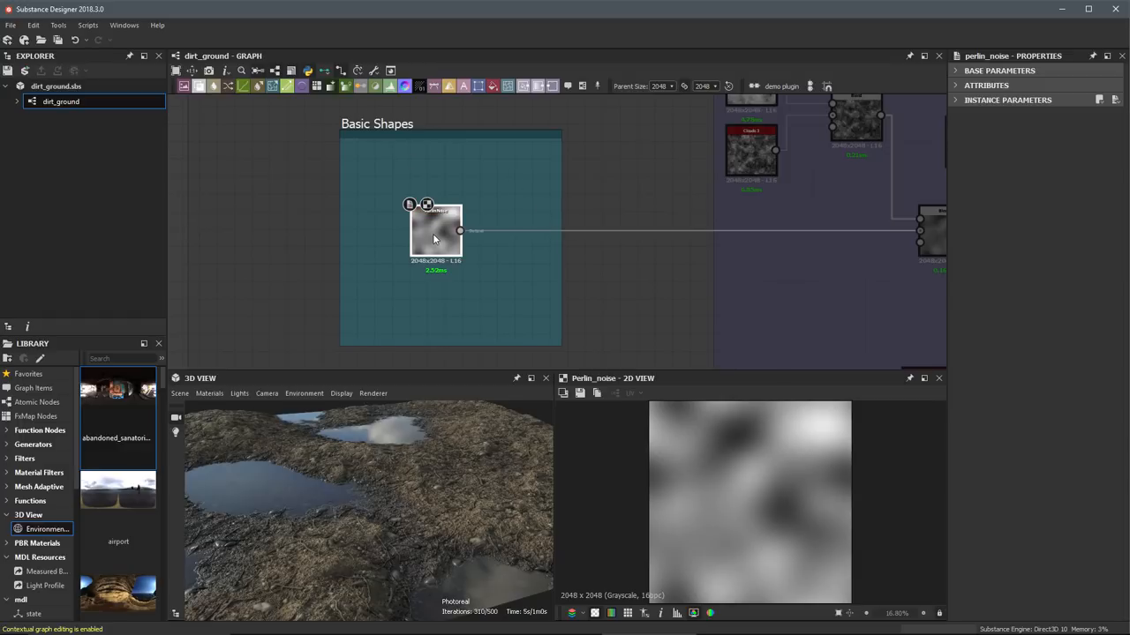
- Preview the Perlin Noise node in the dirt_ground graph's Basic Shapes frame
click(435, 231)
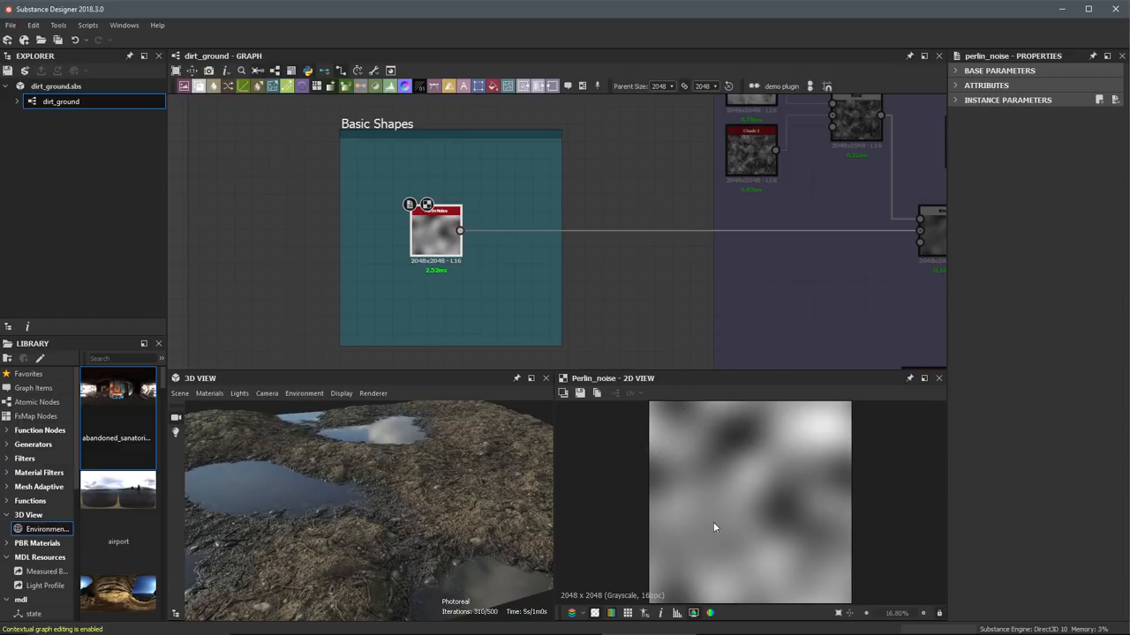
mouse_move(755, 485)
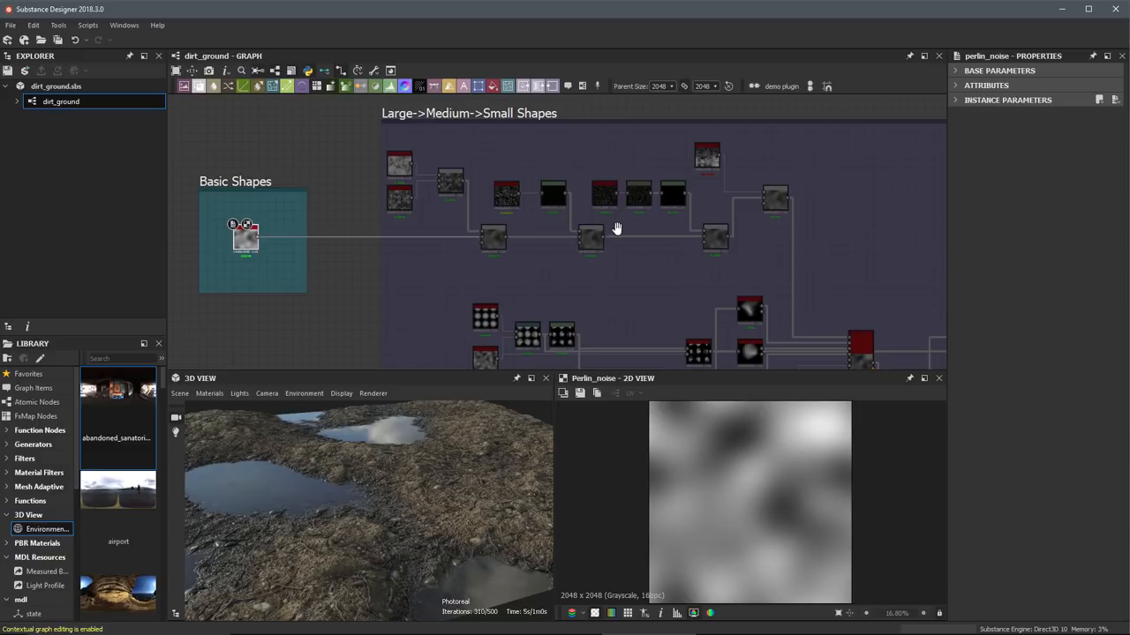
mouse_move(696, 167)
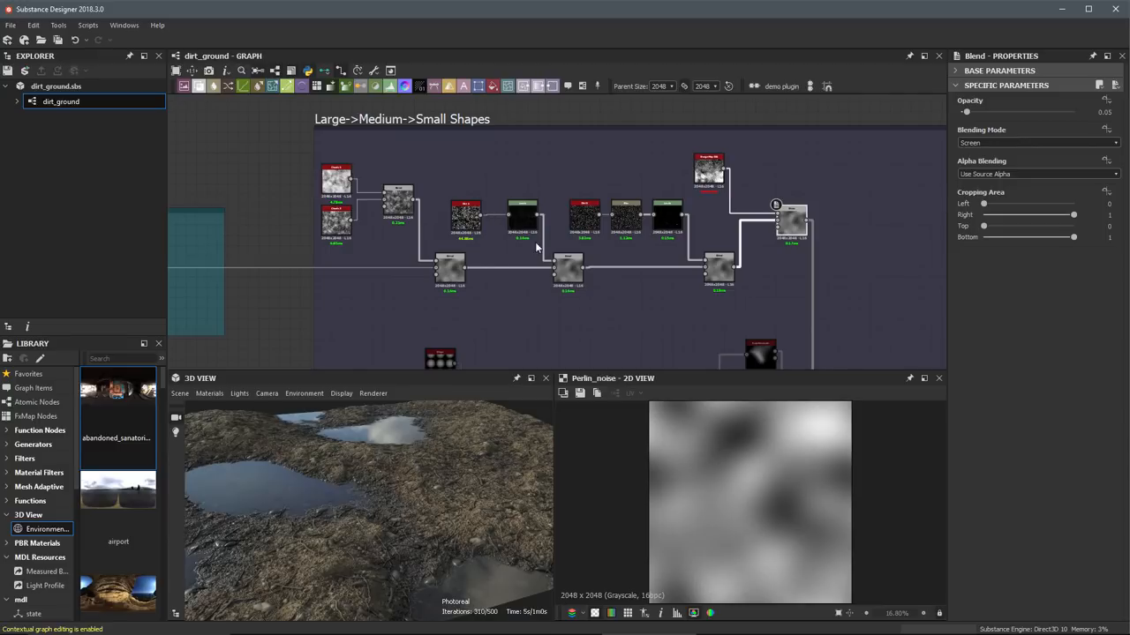
mouse_move(551, 254)
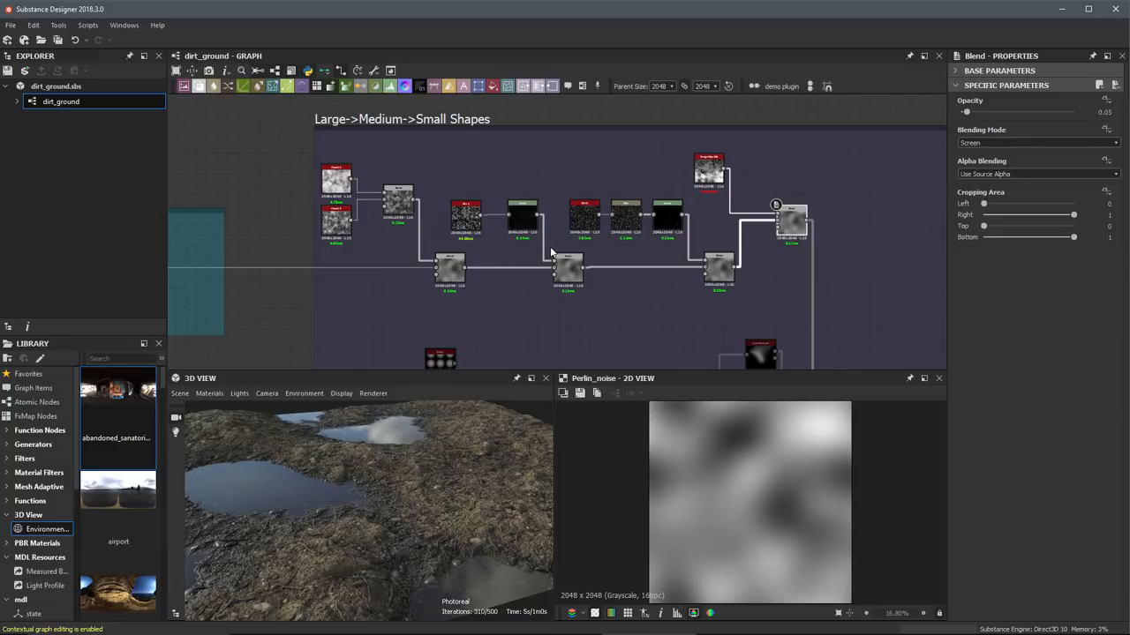
- Preview the Blend node, then the Shape Splatter's combined large, medium and small height
click(790, 221)
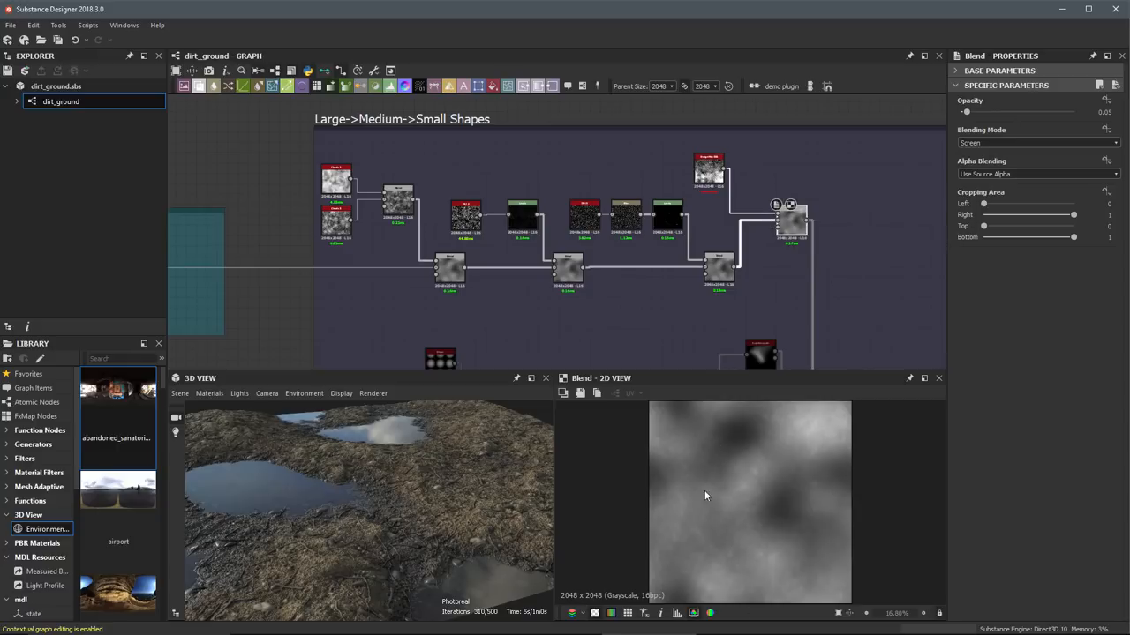
mouse_move(756, 451)
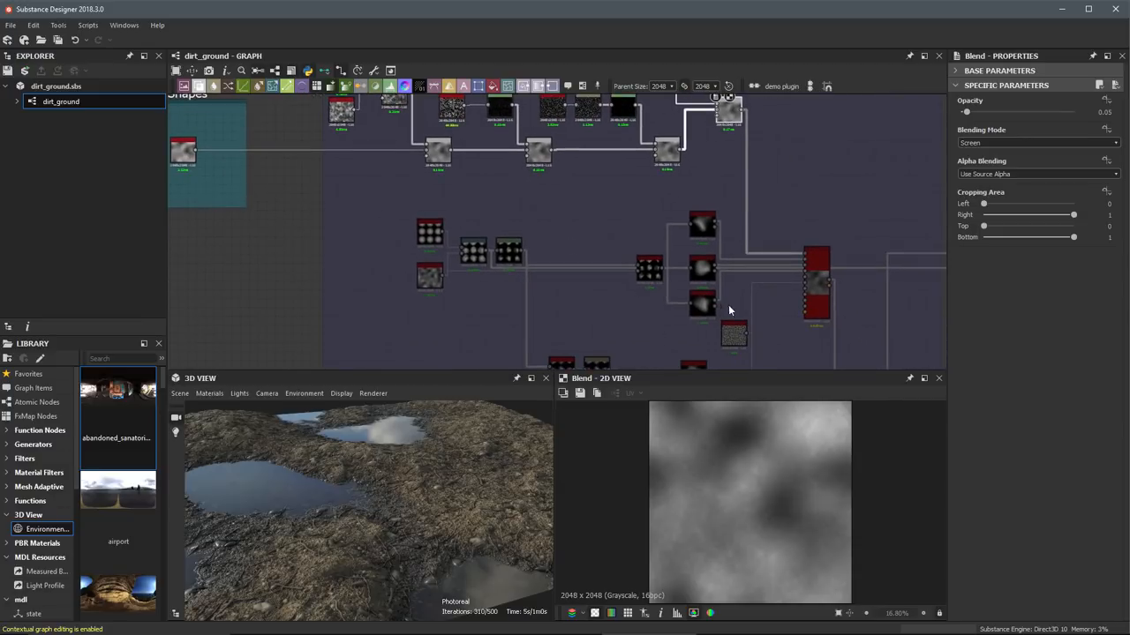
click(816, 283)
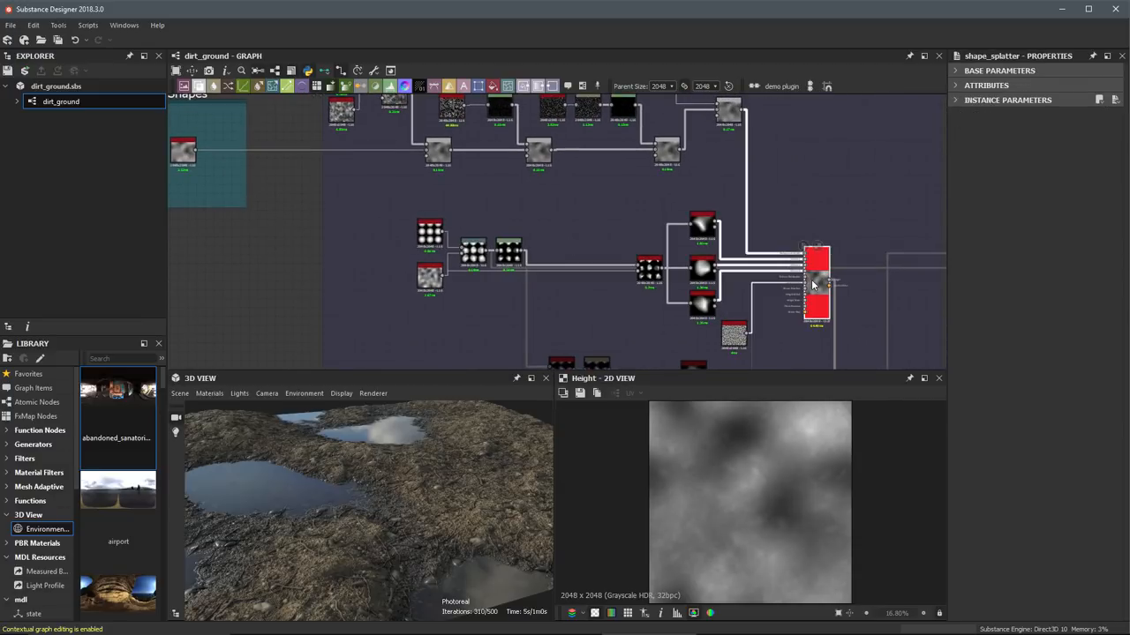
scroll(up, 3)
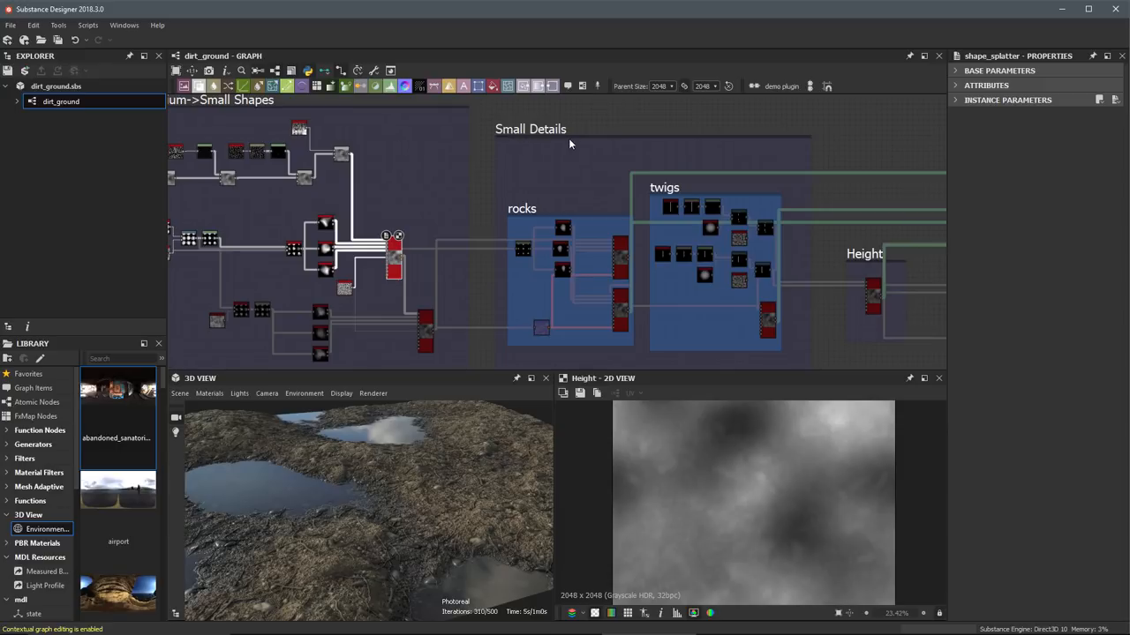
mouse_move(558, 206)
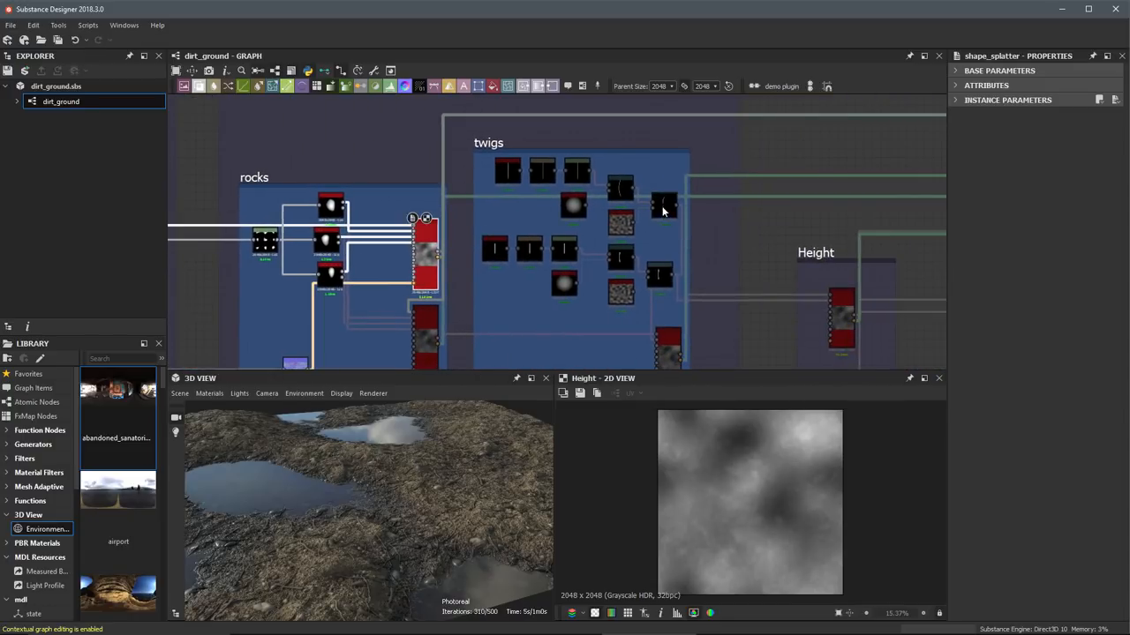
- Preview the warped twig shape, then the height with twigs scattered in
click(657, 275)
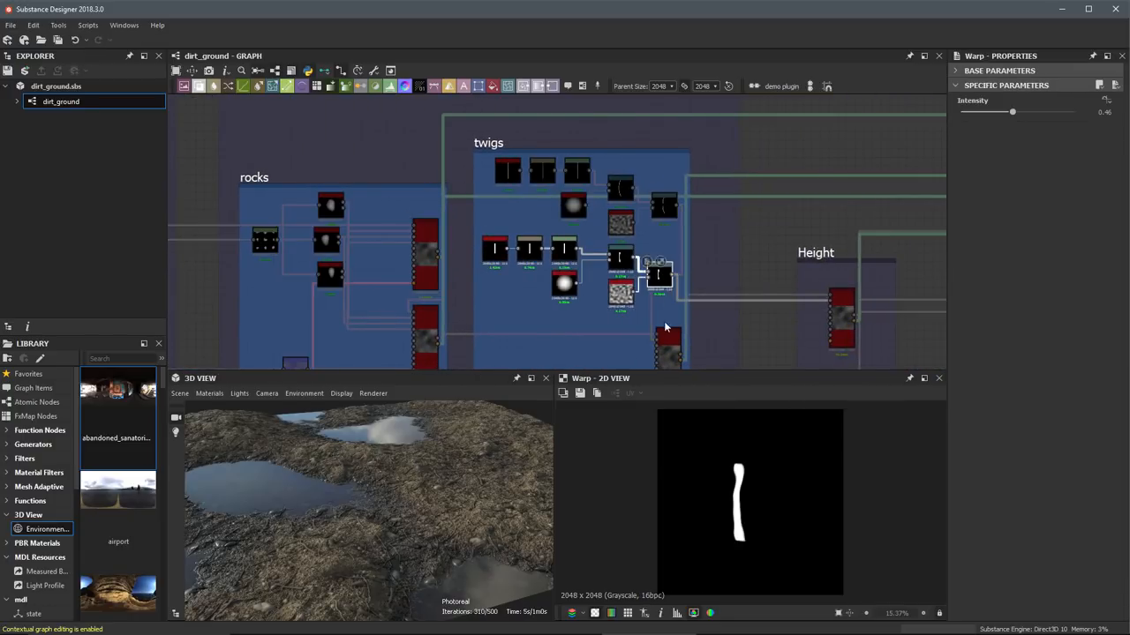
click(666, 342)
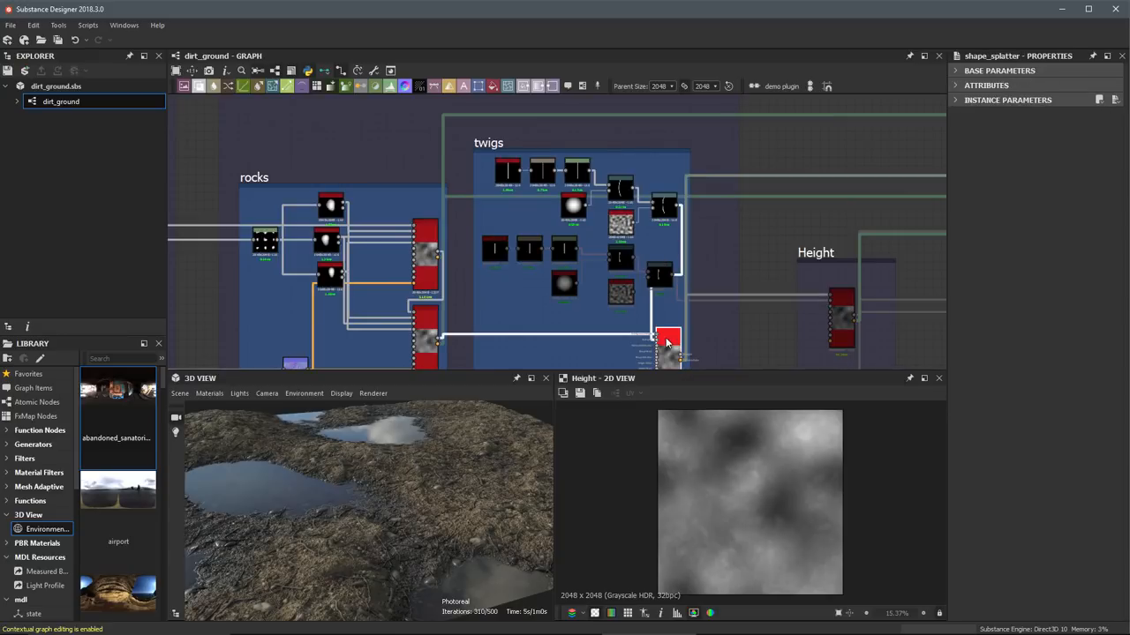
drag(666, 343, 803, 268)
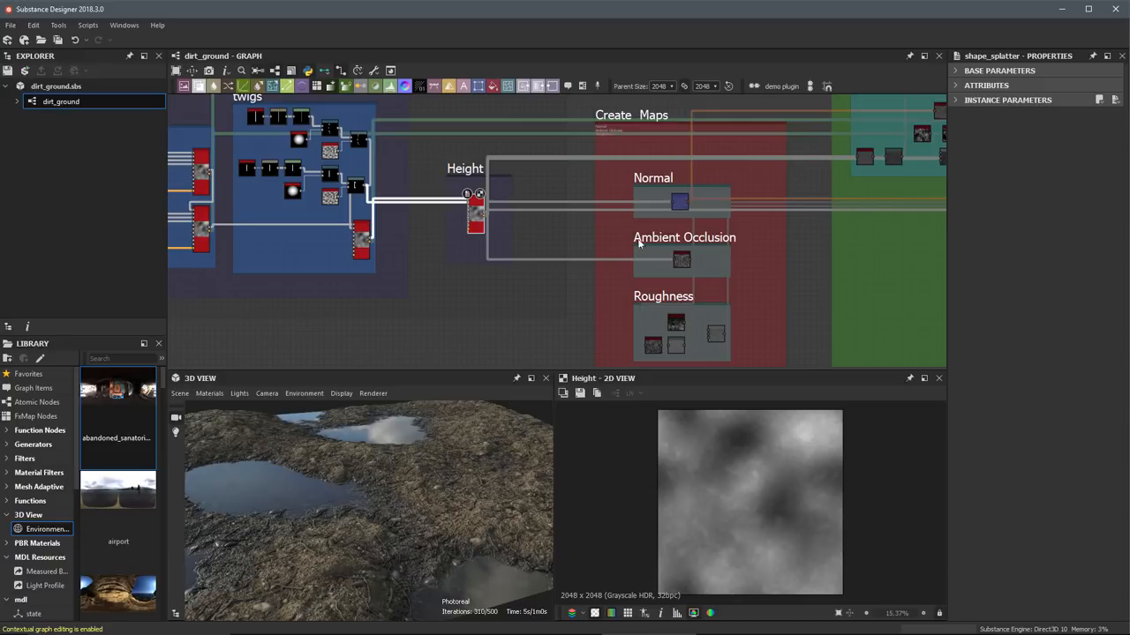
click(680, 203)
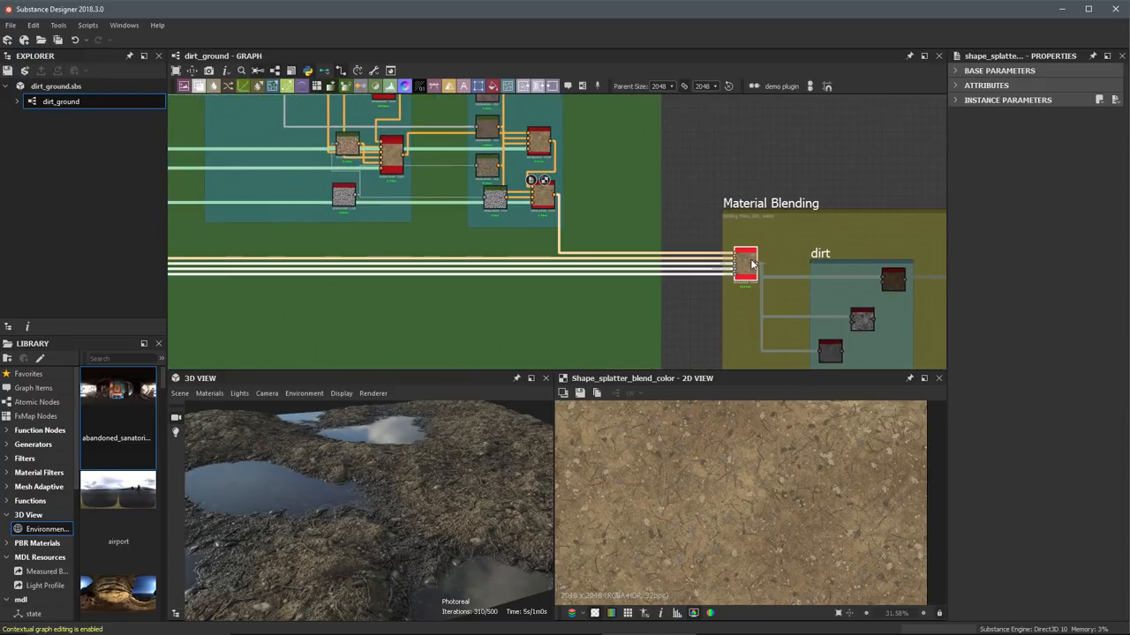
- Preview the dirt base colour, its colour blend node, then the water_level puddled basecolor
click(746, 265)
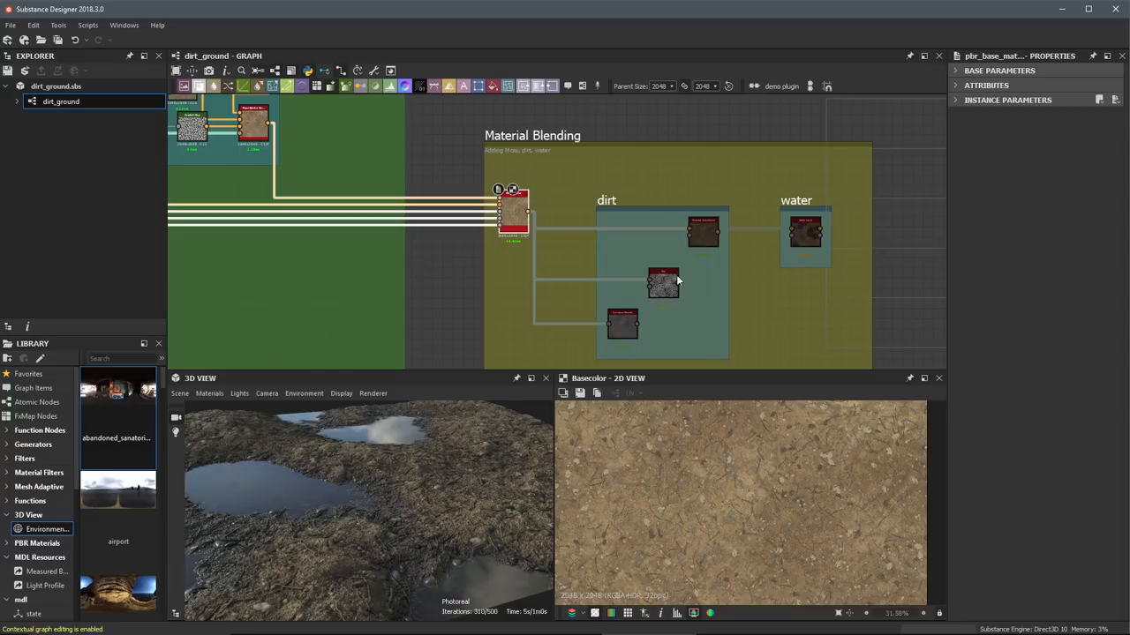
click(703, 231)
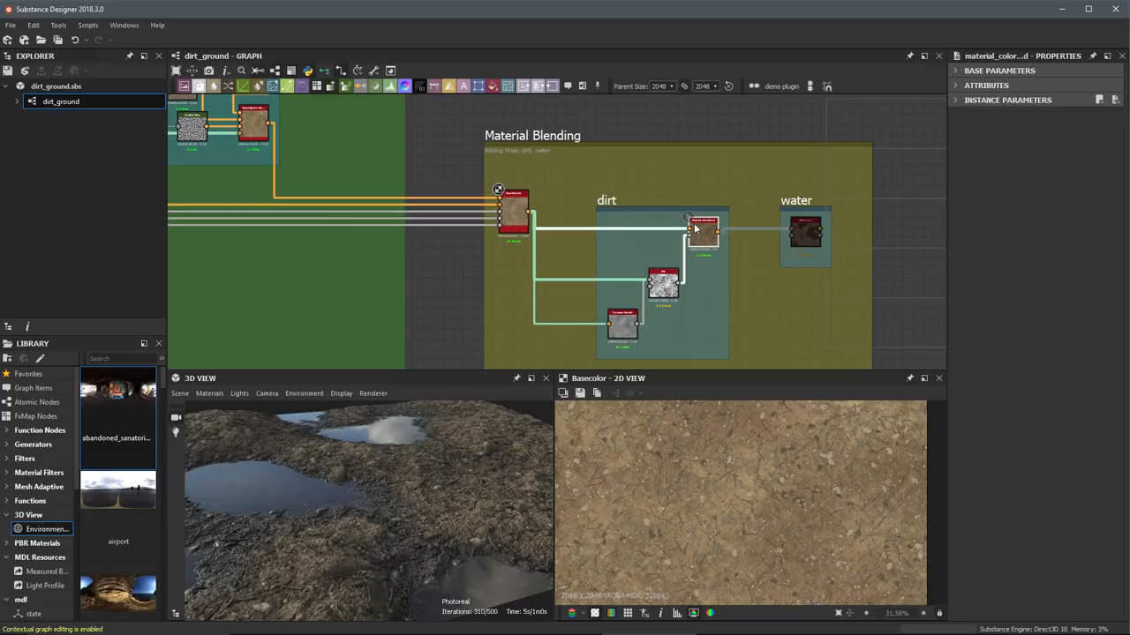
click(804, 233)
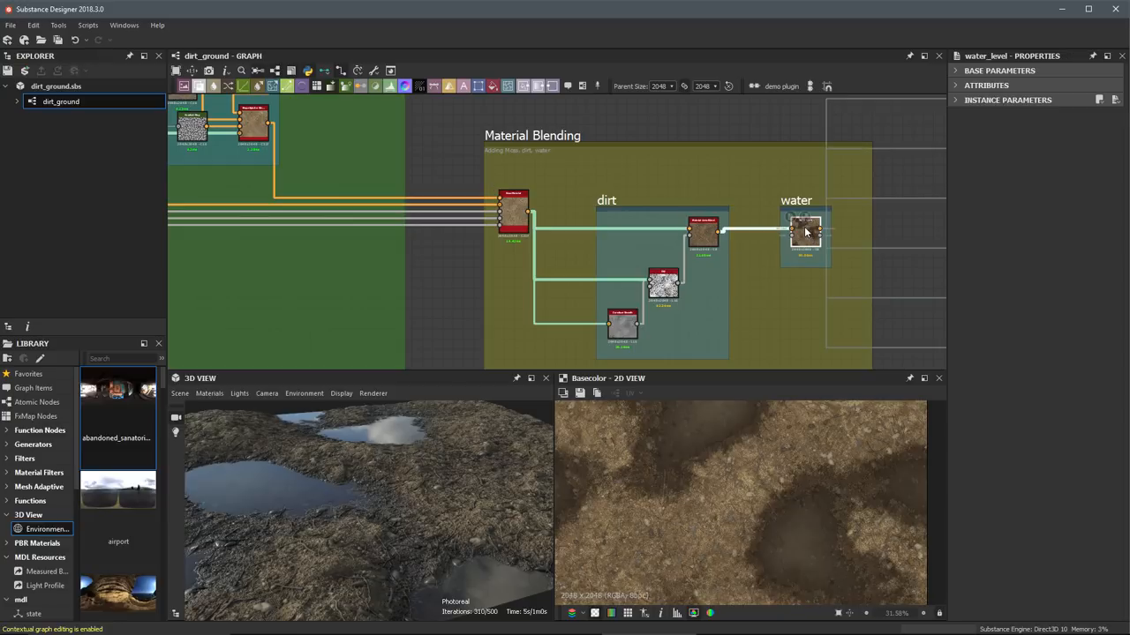
click(805, 234)
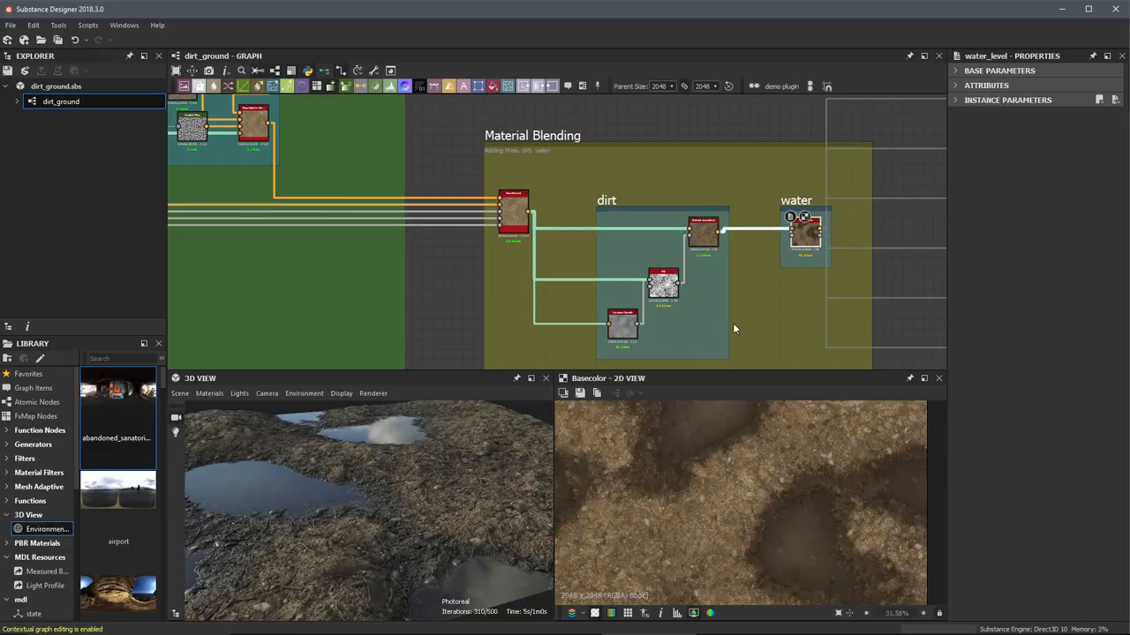